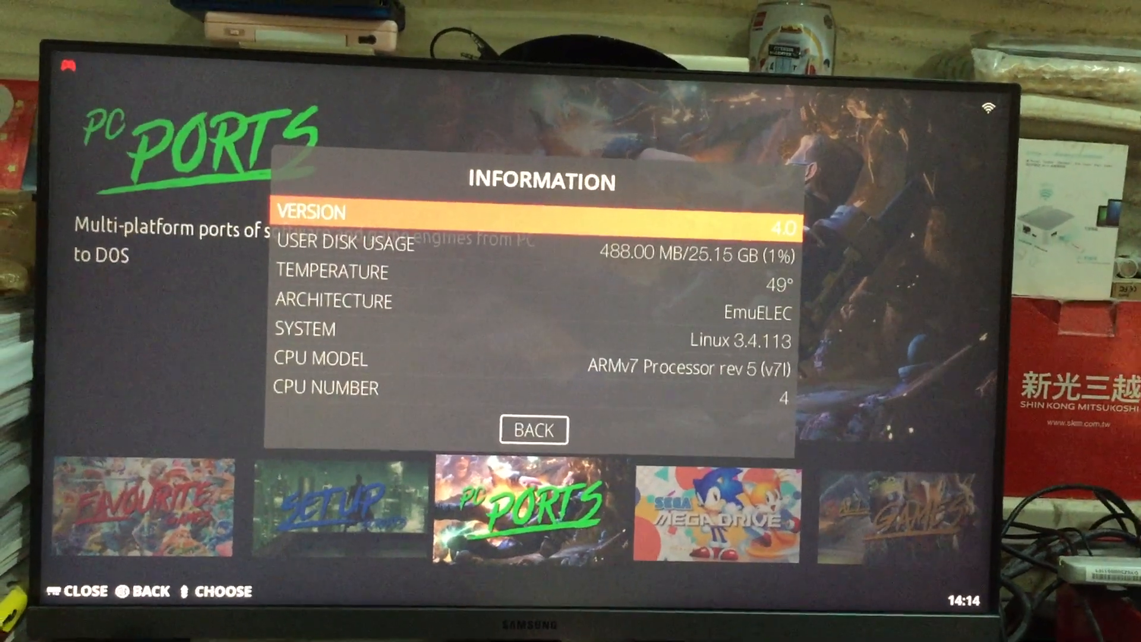
Dismiss the Information dialog, enter PC Ports and scroll through the games to Half-Life.
click(533, 430)
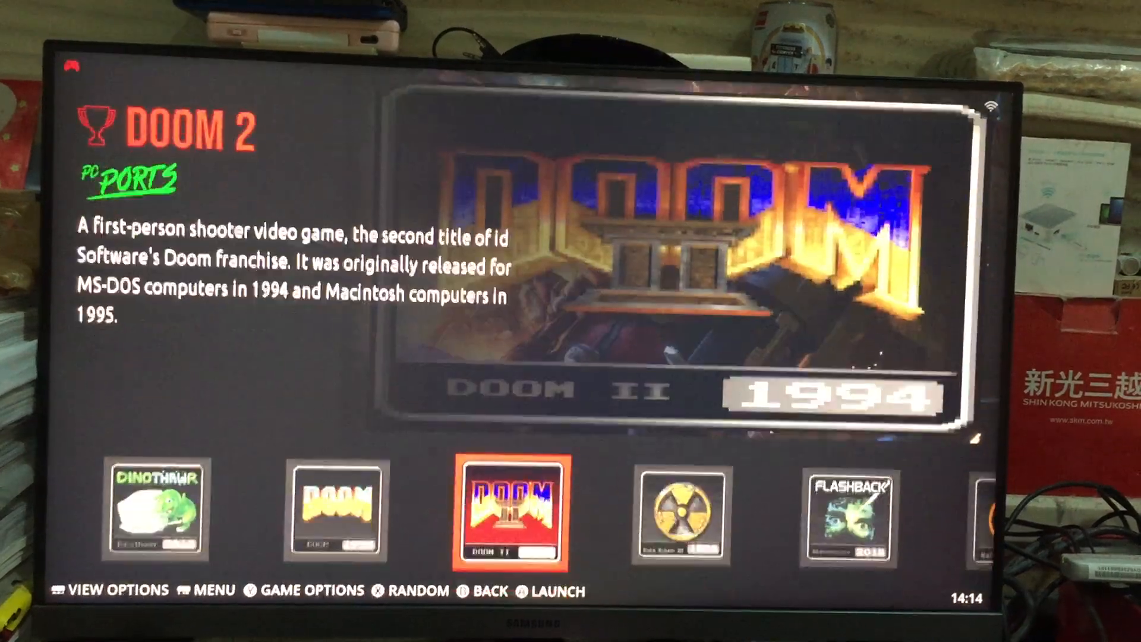
scroll(right, 3)
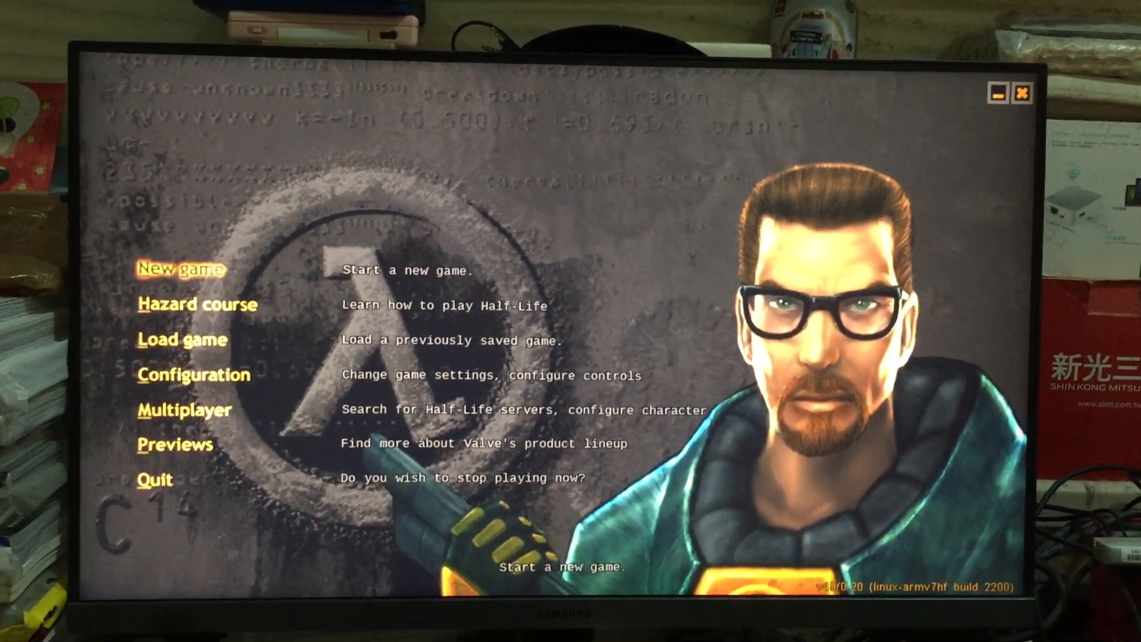
Choose New game from the Half-Life menu and pick Medium difficulty.
click(181, 270)
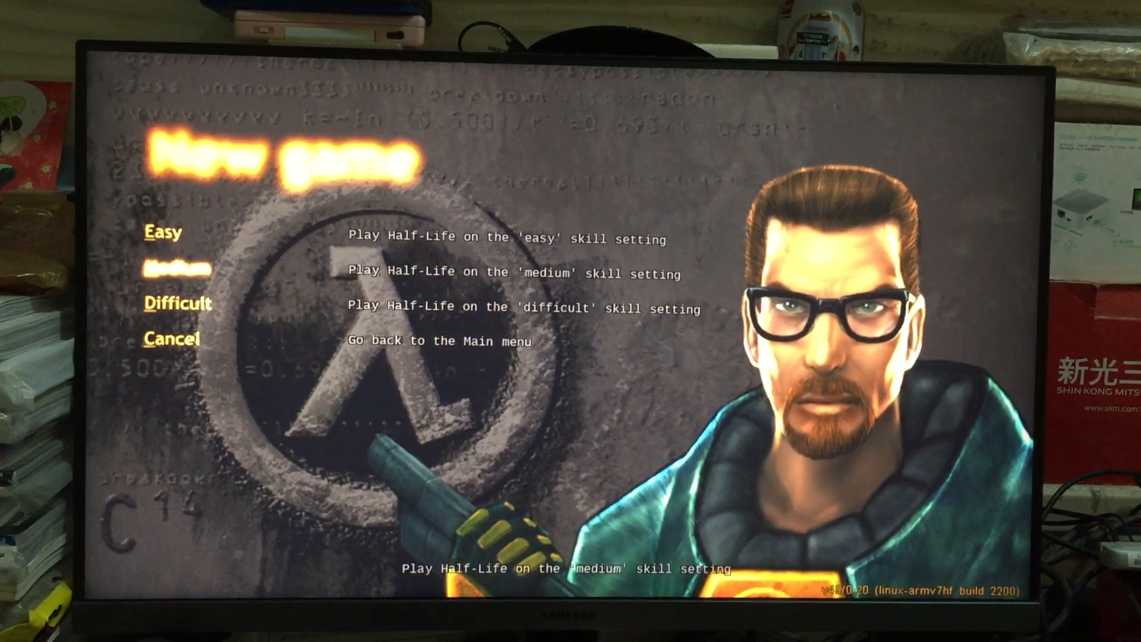
click(175, 269)
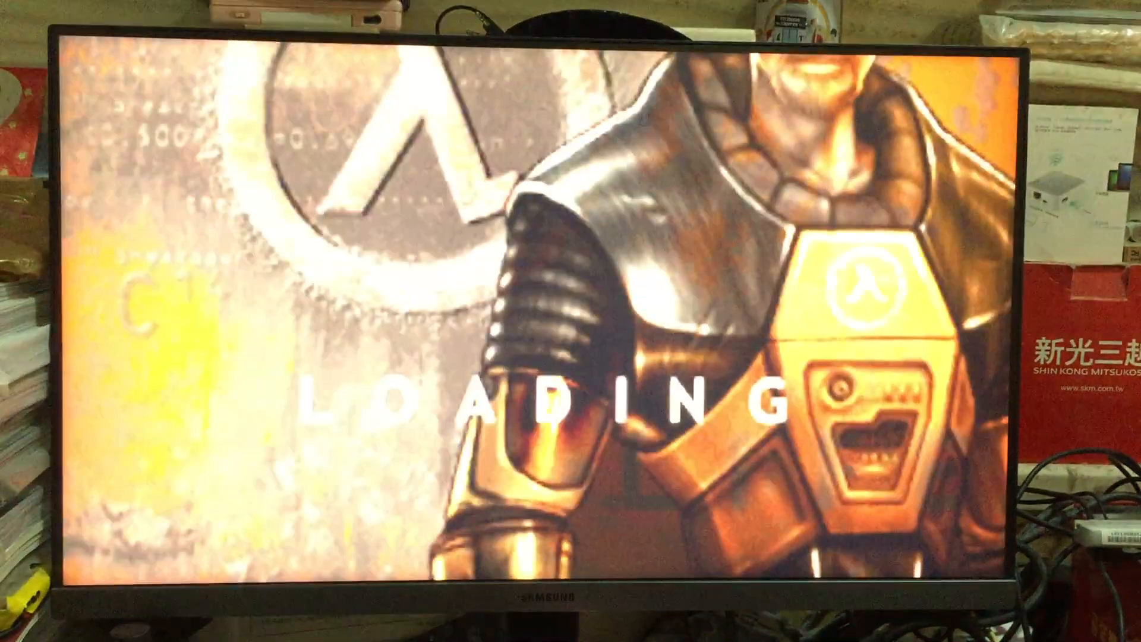